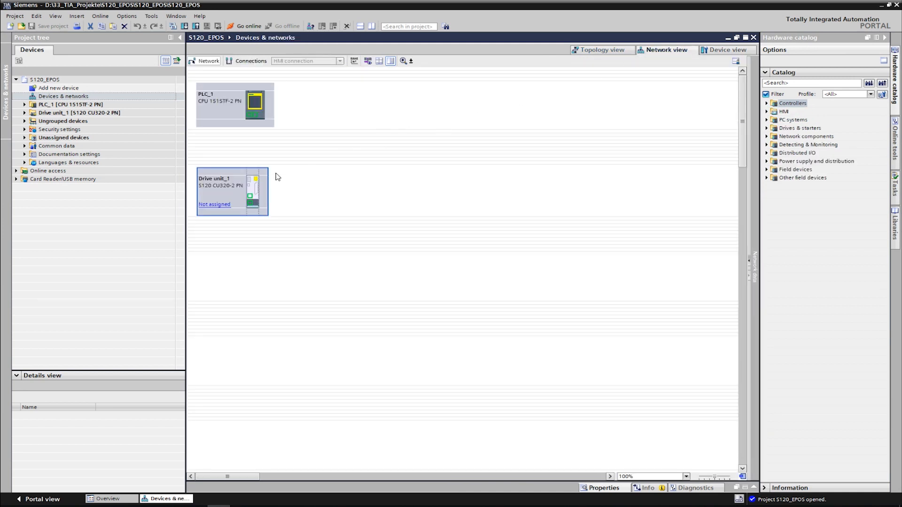
Assign Drive unit_1 to PLC_1.PROFINET interface_1 as its IO controller.
click(214, 205)
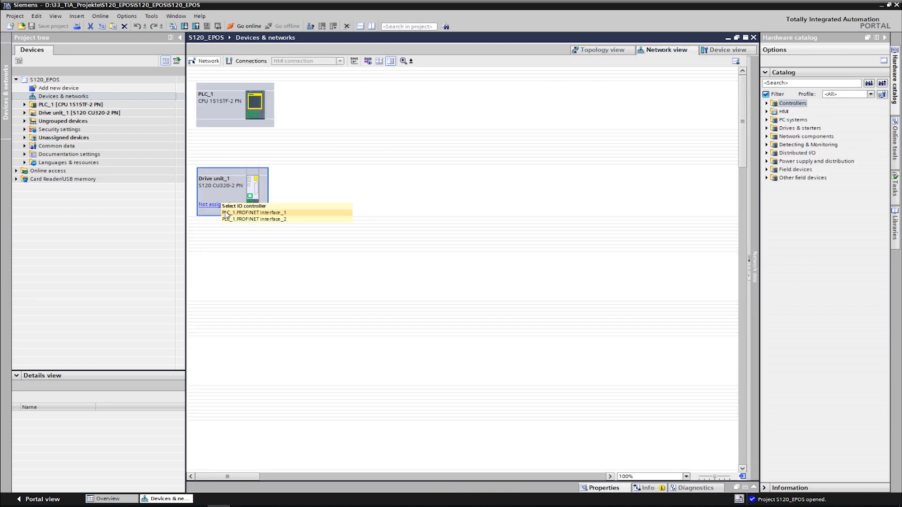
click(255, 213)
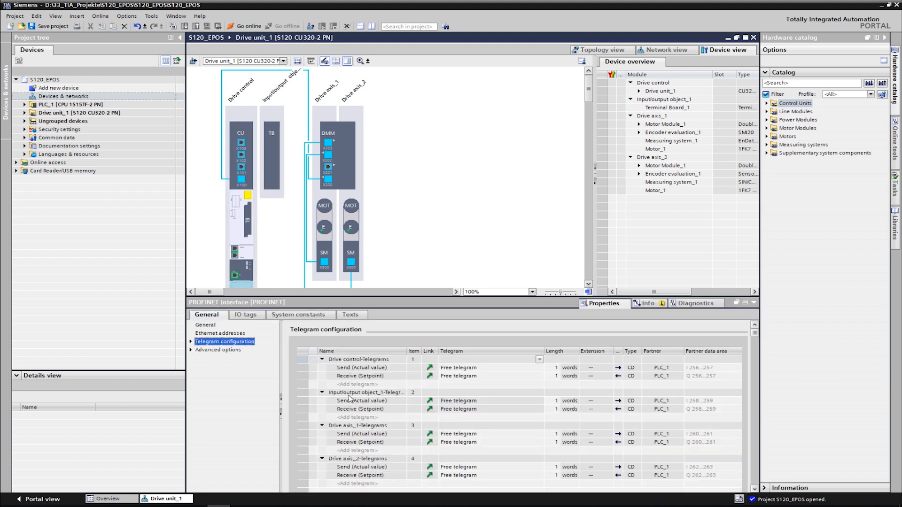
mouse_move(541, 438)
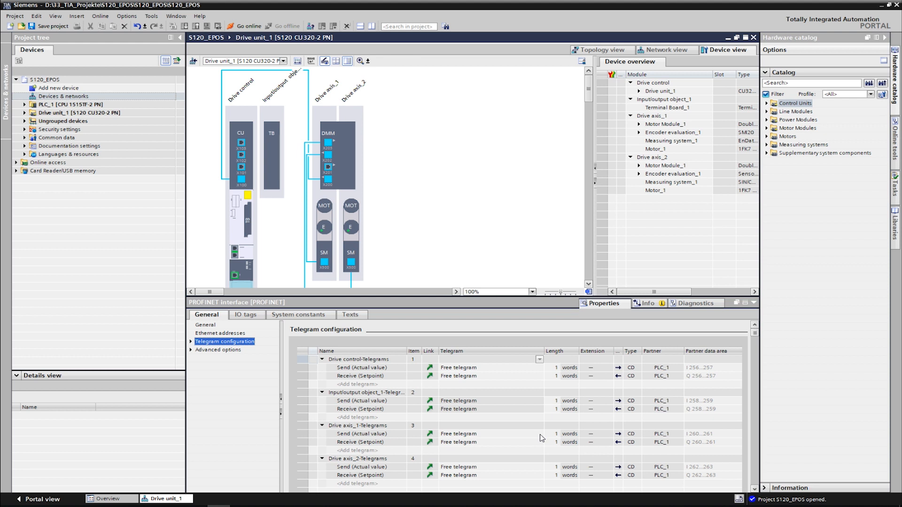
Select SIEMENS telegram 111 (12 words send/receive) for Drive axis_1.
click(540, 434)
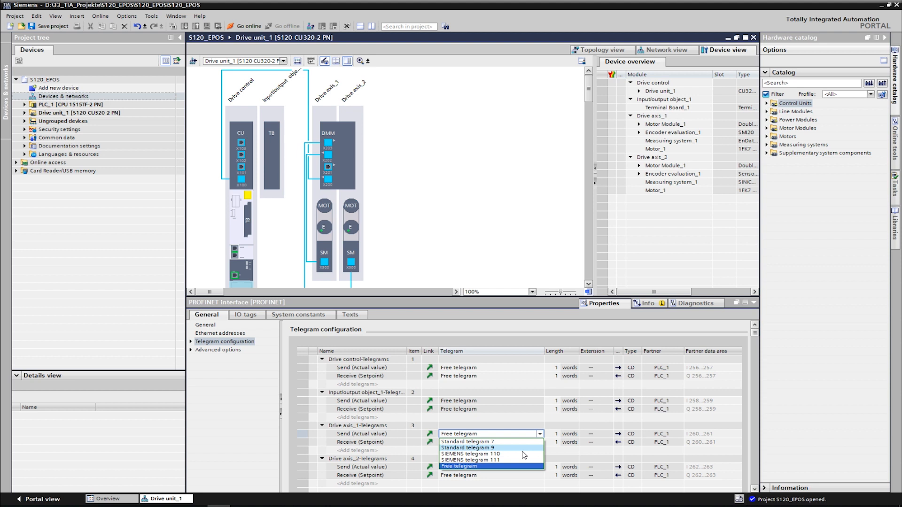
click(469, 460)
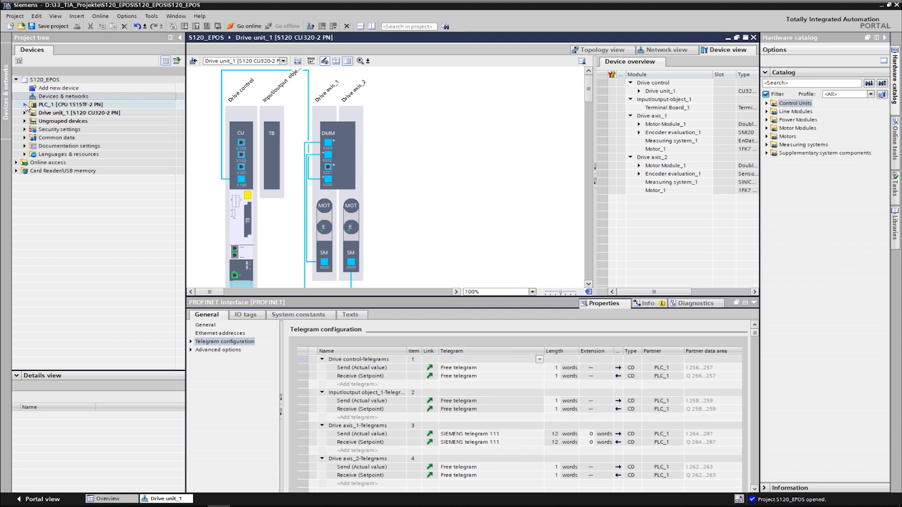
Open PLC_1's Main [OB1] from Program blocks in the editor.
click(26, 104)
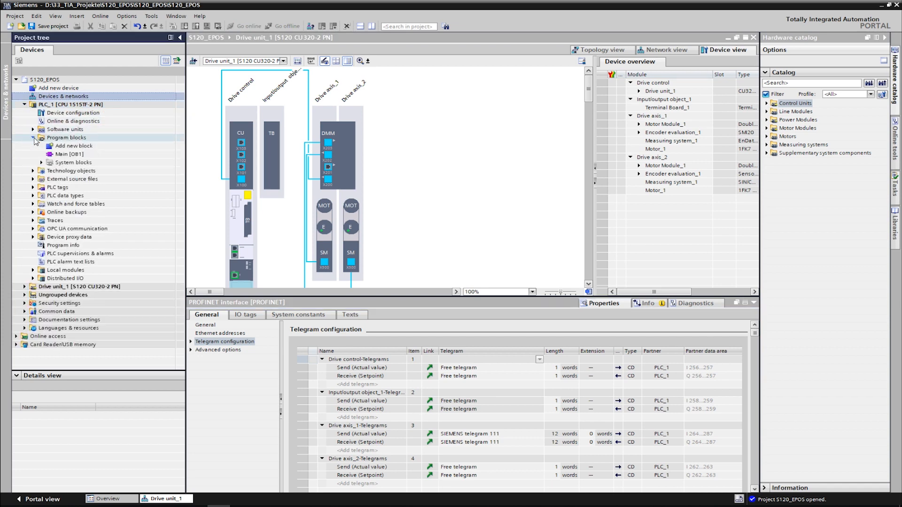
click(64, 154)
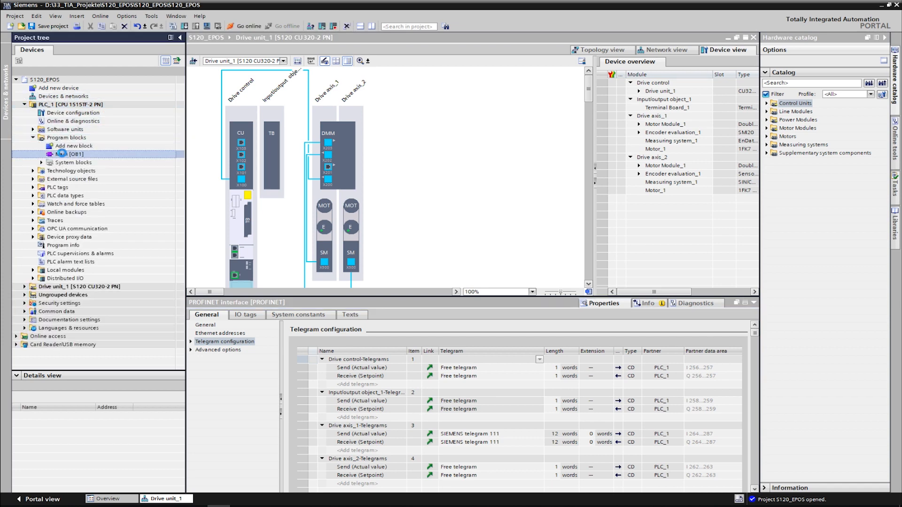
double_click(70, 154)
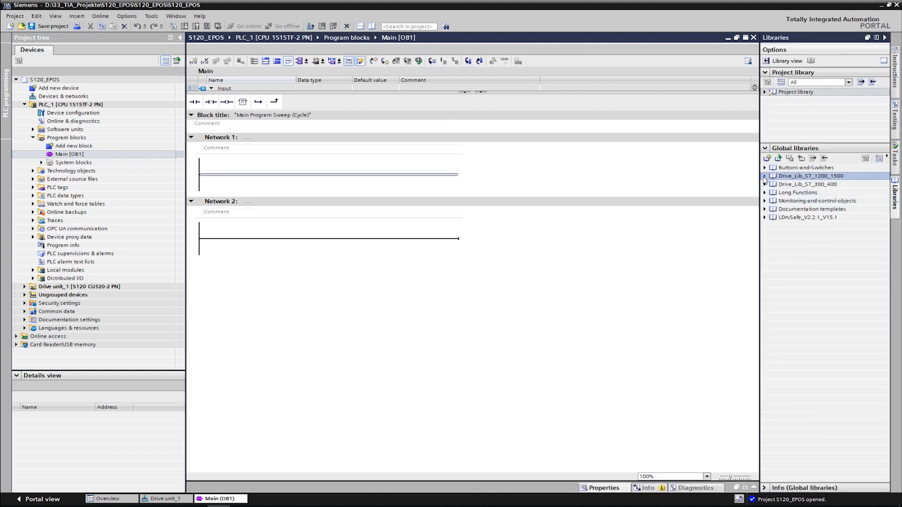
Reveal the SINA_POS master copy in Drive_Lib_S7_1200_1500 and show the instruction list.
click(765, 176)
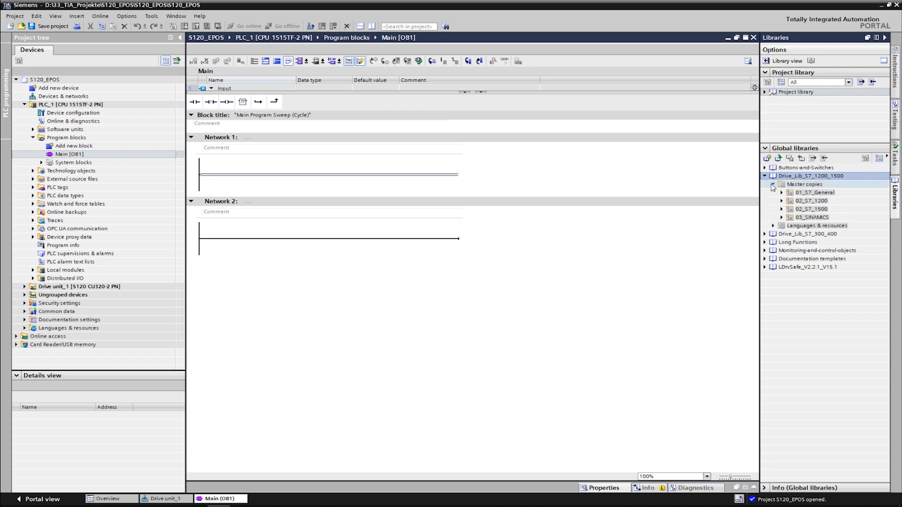
click(782, 217)
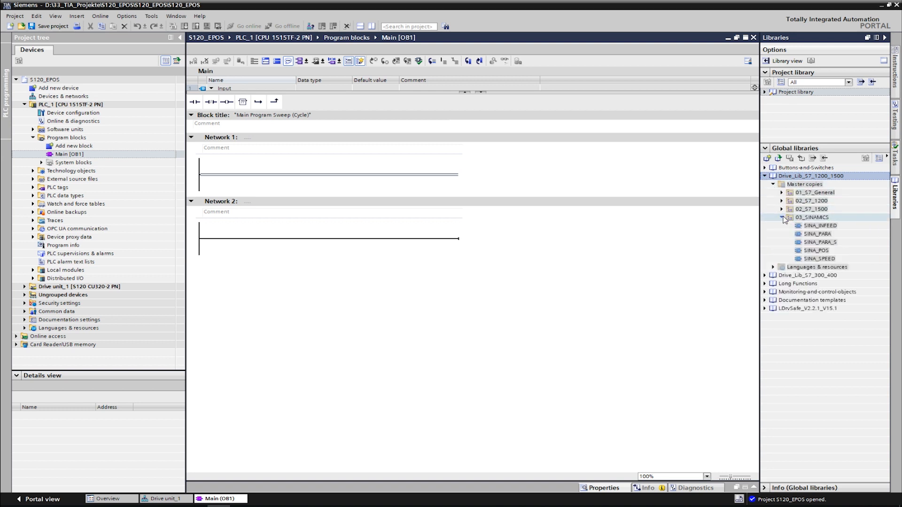
click(819, 250)
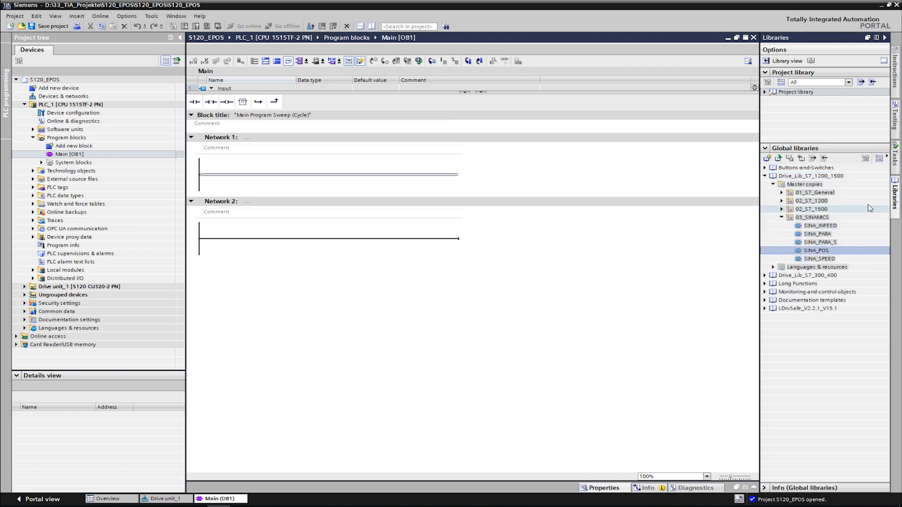
click(896, 61)
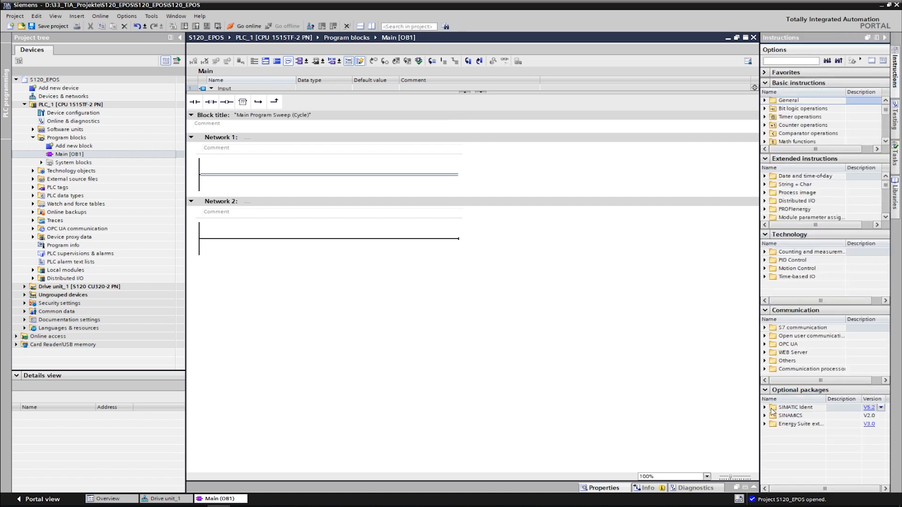
Insert a SinaPos block with instance data block SinaPos_DB_1 into Network 1.
click(765, 415)
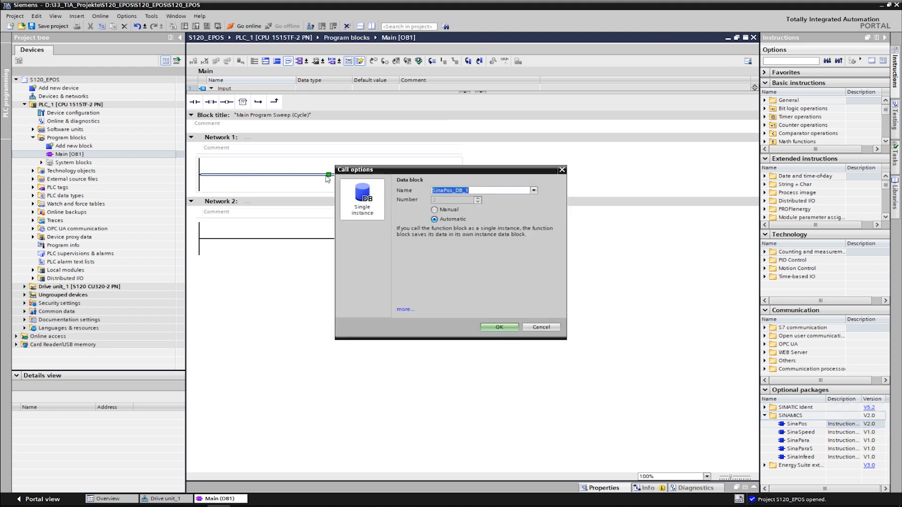
click(499, 327)
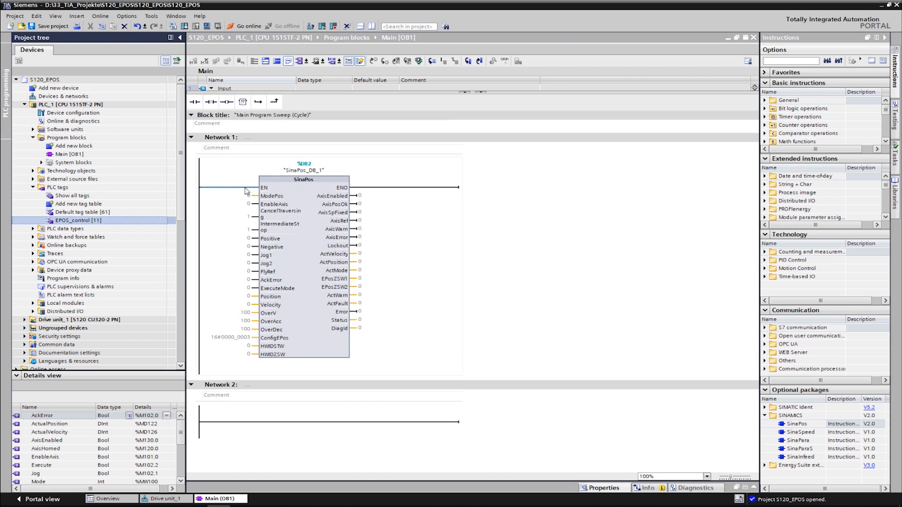
Wire SinaPos inputs to Mode, Jog, AckError, Execute tags and set ConfigEPos to 7.
click(245, 195)
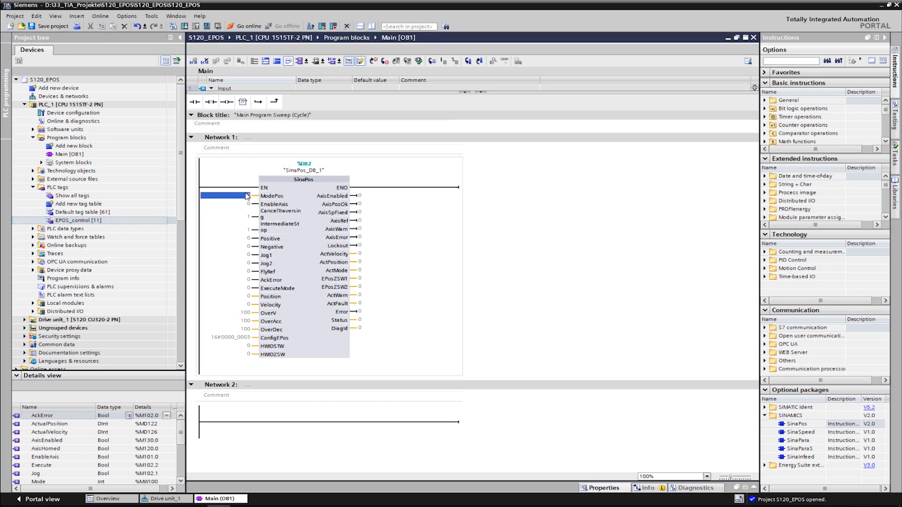
text(mode)
click(229, 205)
text("EnableAxis)
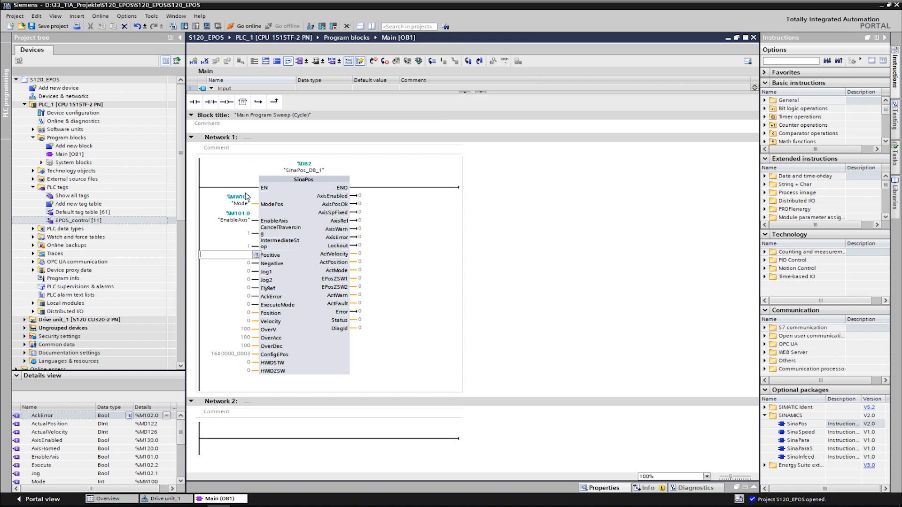
text("Jog")
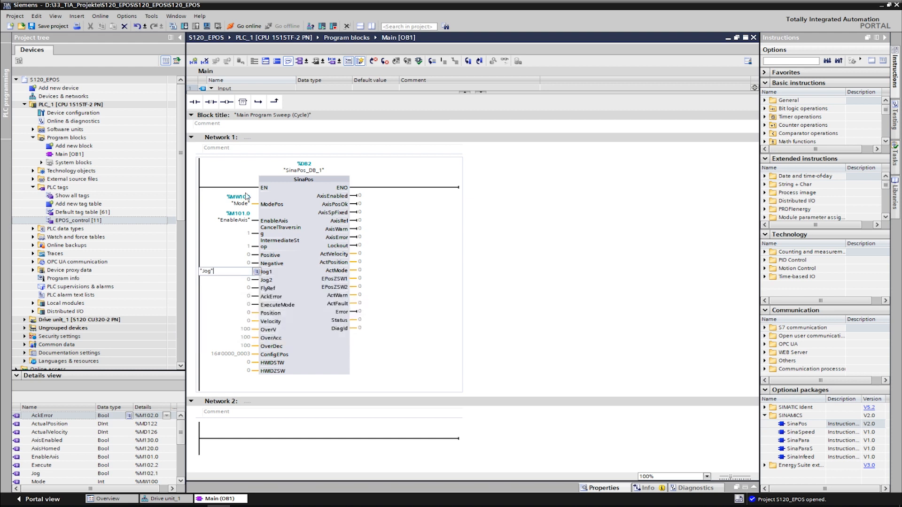
text(ac)
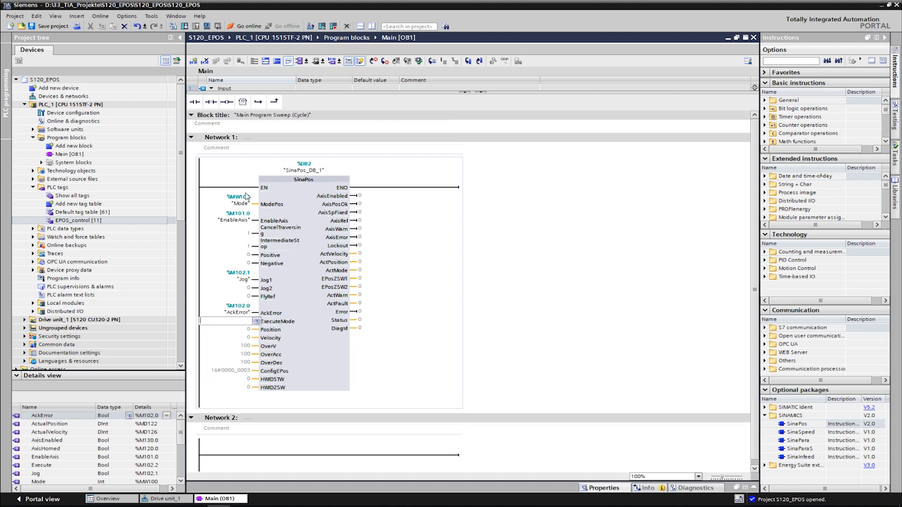
text(exe)
click(227, 329)
text("Position)
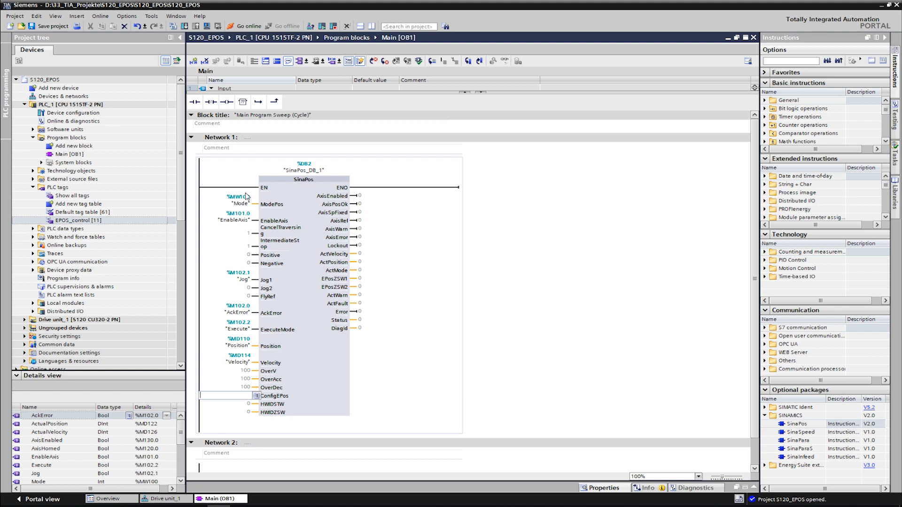
text(7)
click(387, 195)
text(a)
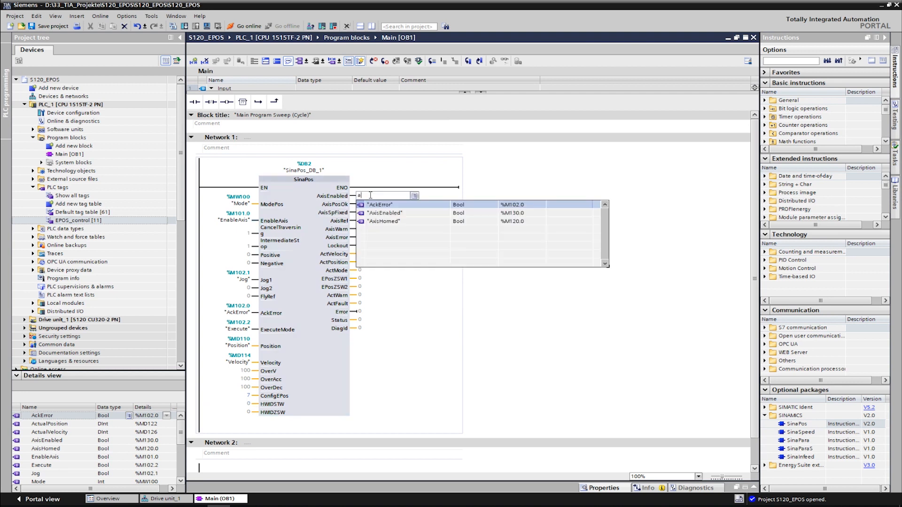
Wire SinaPos outputs to AxisEnabled, AxisHomed and ActualVelocity tags.
click(384, 213)
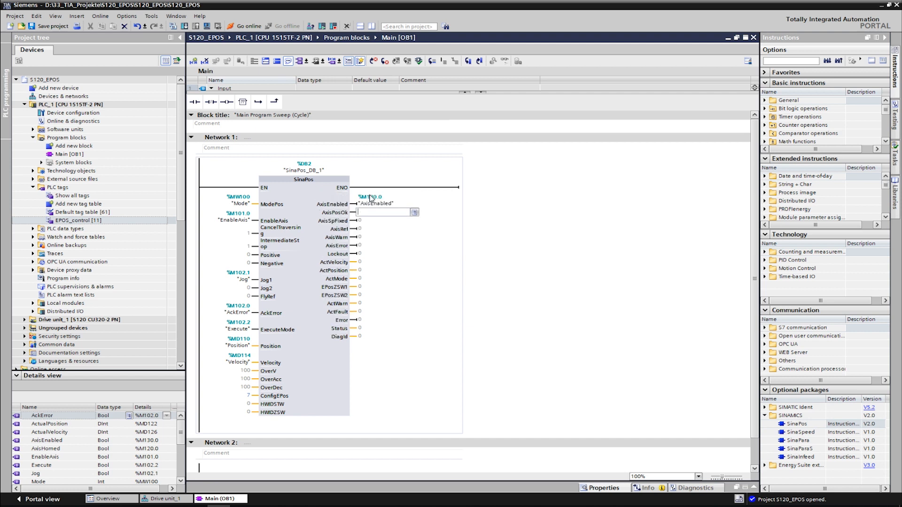
text(ax)
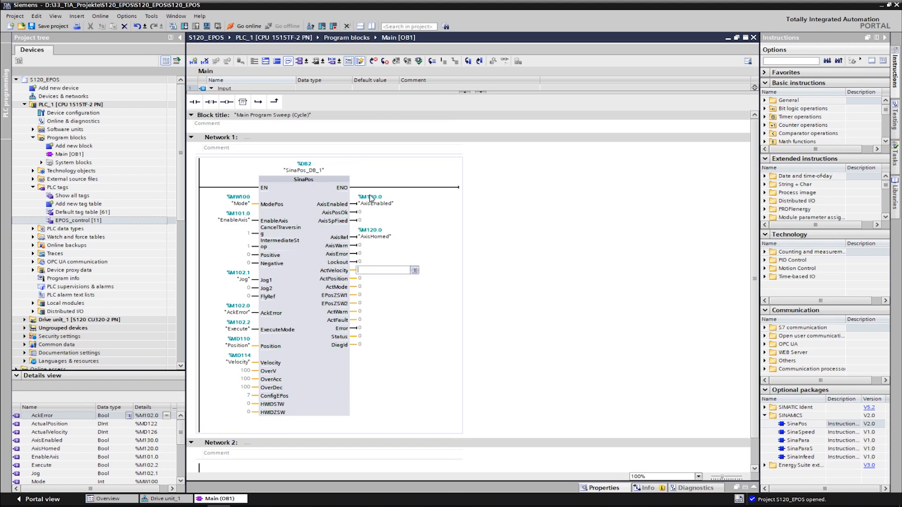
text("ActualVelocity")
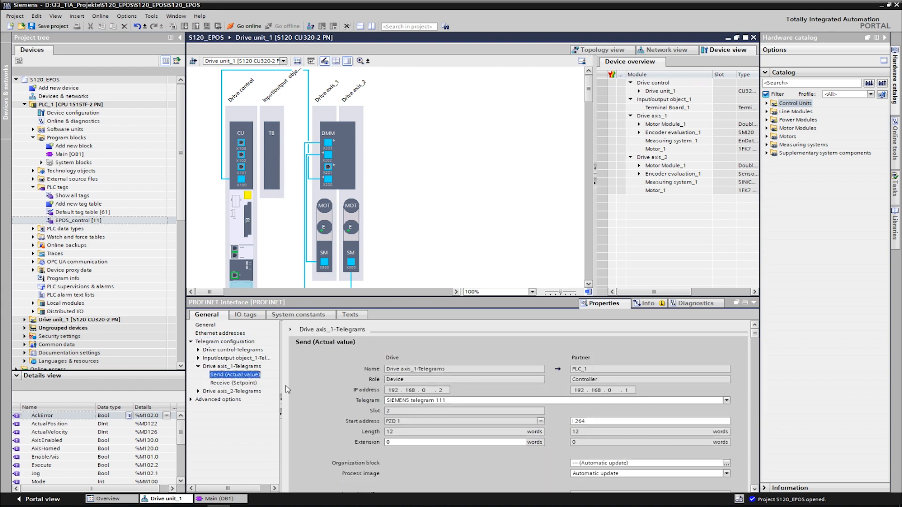
Scroll Drive axis_1 send-telegram properties down to the hardware identifier.
scroll(down, 3)
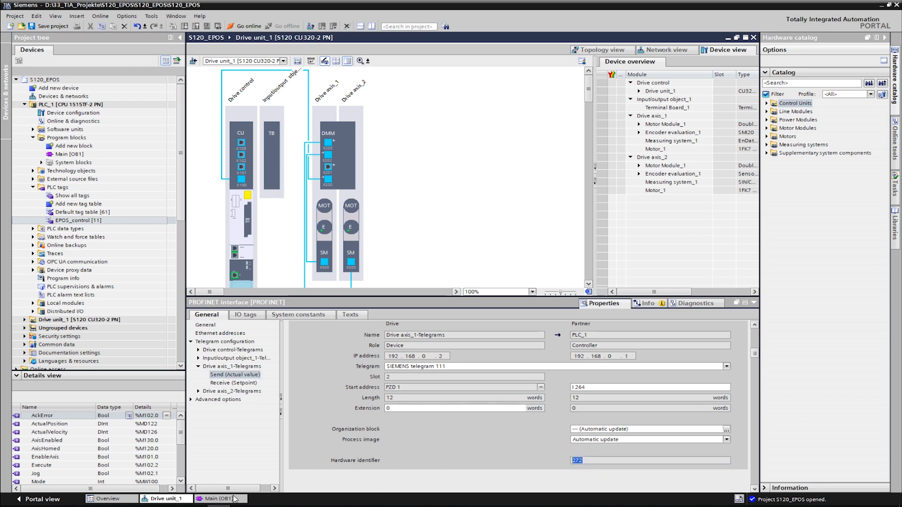
Look up the Drive_unit_1 telegram HW ID 272 in system constants and return to Main [OB1].
click(228, 499)
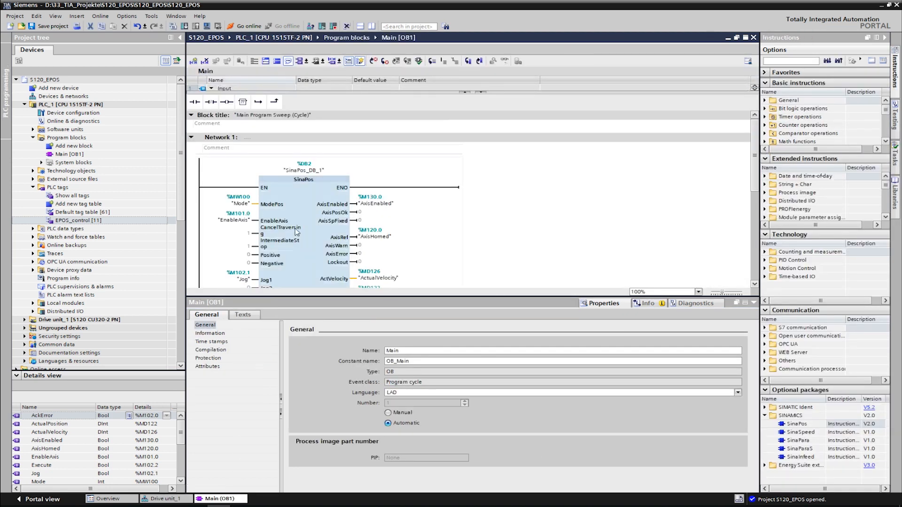
click(70, 195)
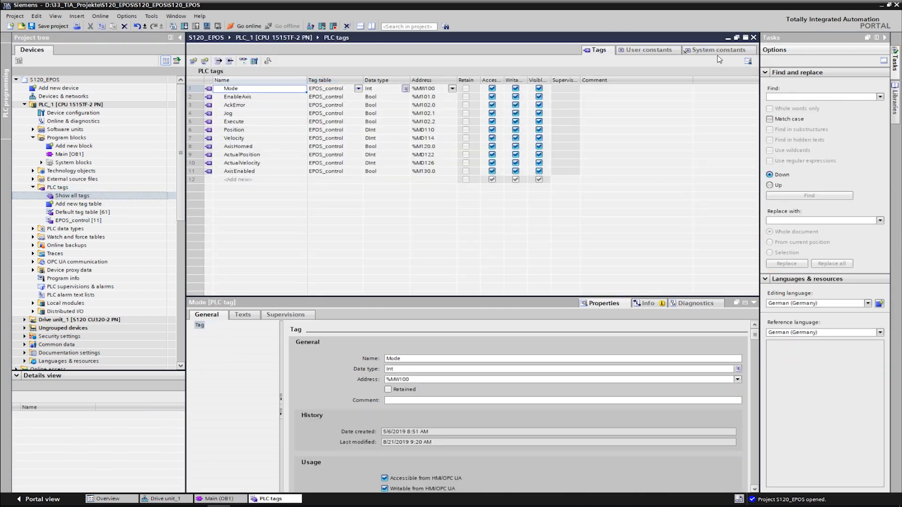
click(721, 50)
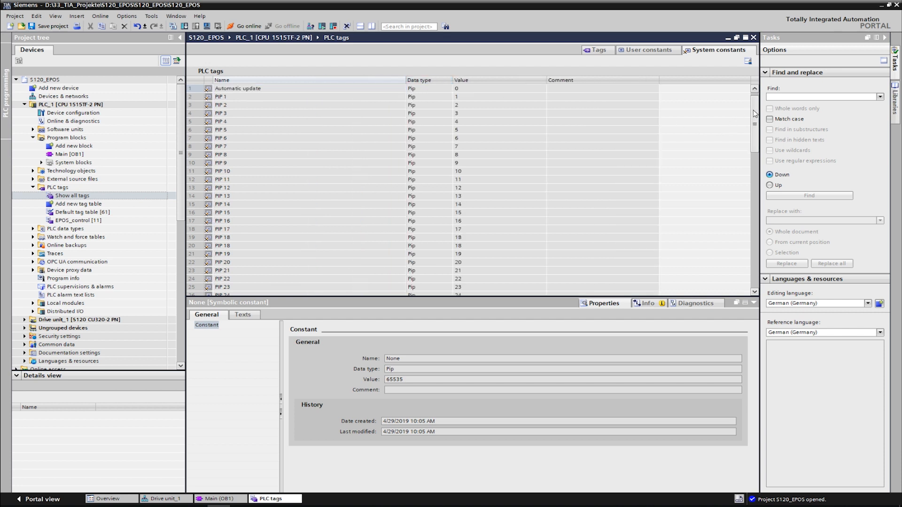
scroll(down, 3)
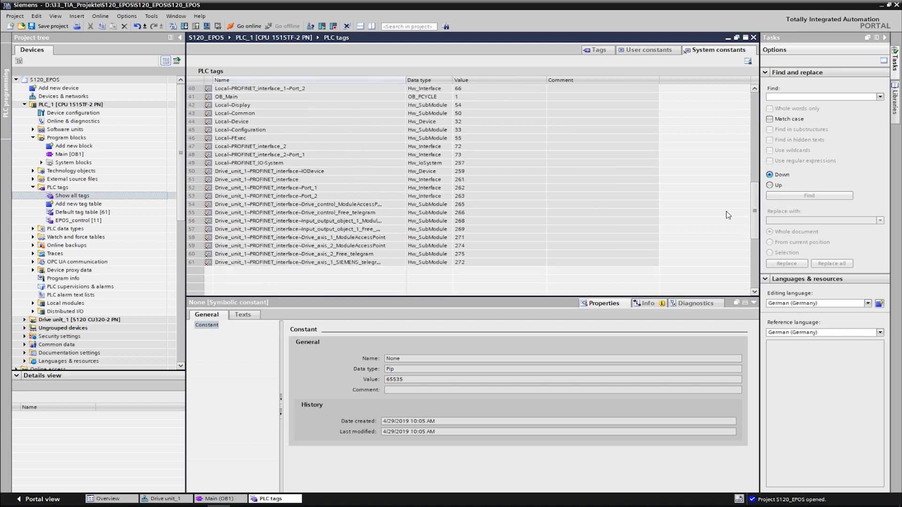
click(304, 262)
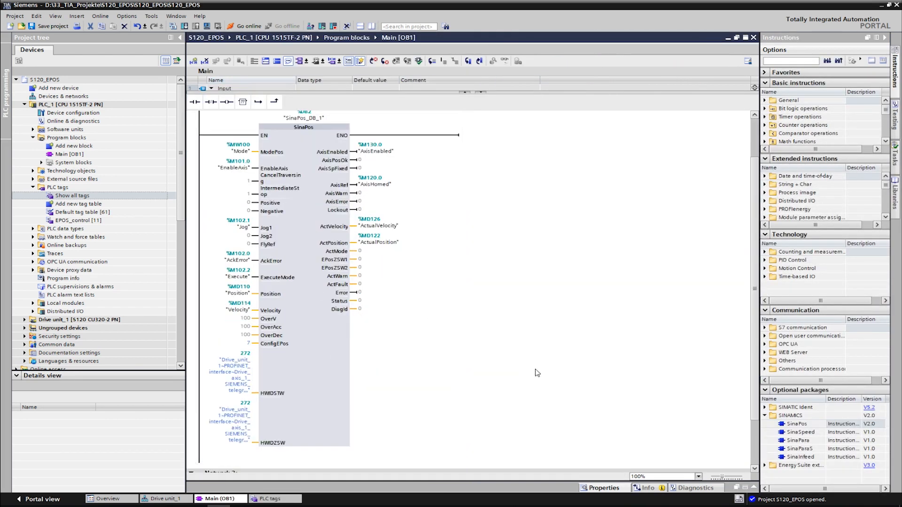
mouse_move(143, 144)
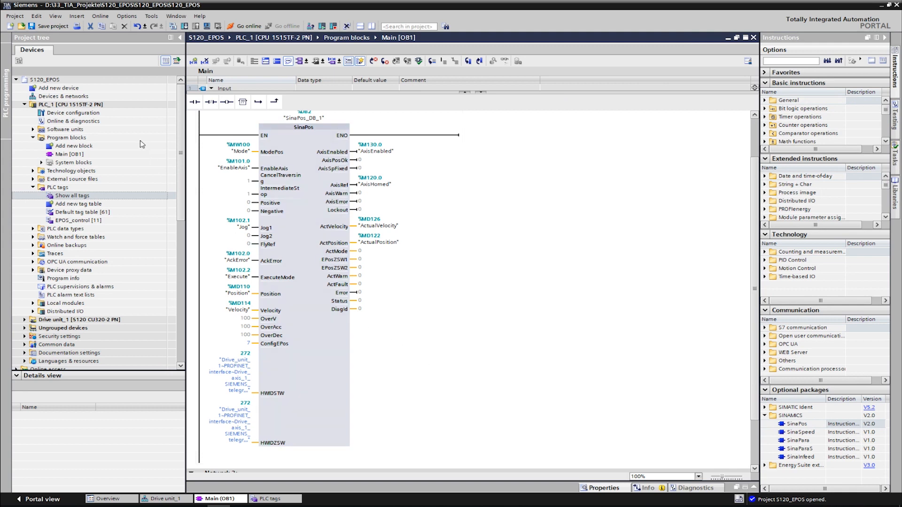
Download the project to PLC_1 and Drive unit_1 and confirm loading.
click(43, 27)
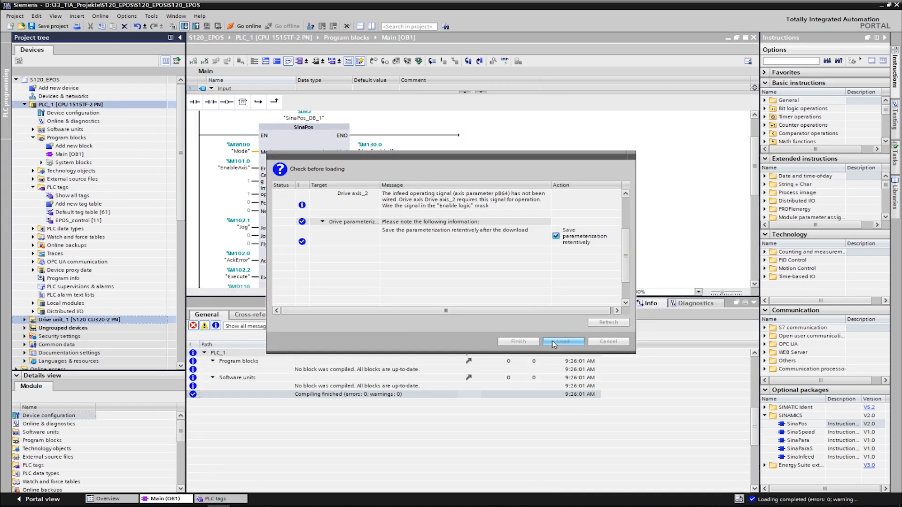
click(564, 342)
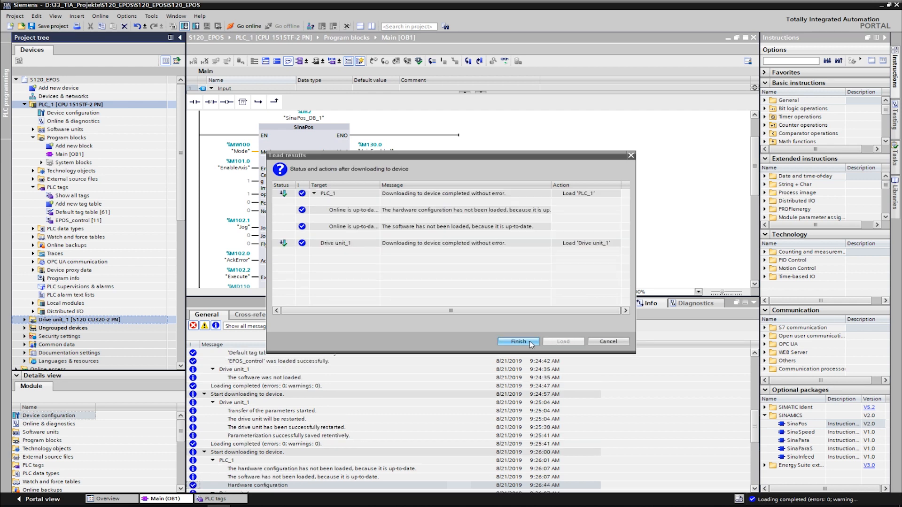
Close the load results, go online and monitor Watch table_1 live values.
click(518, 342)
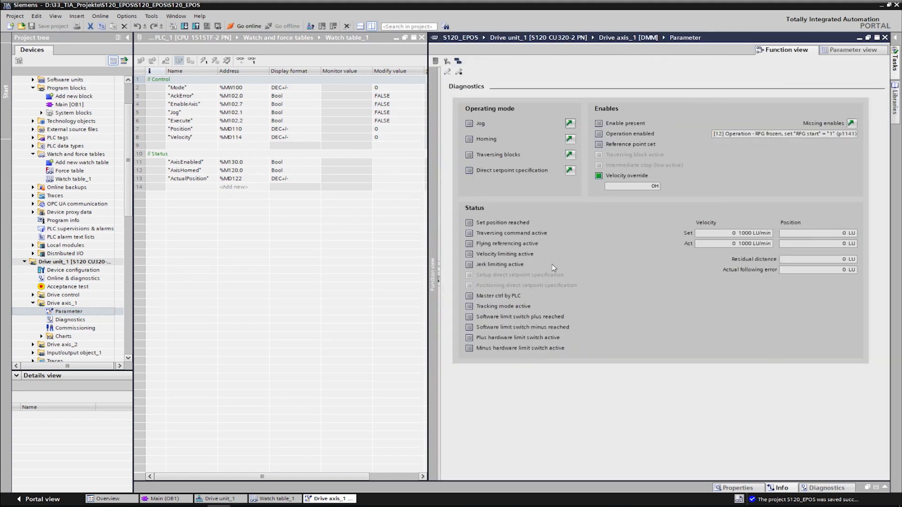
click(244, 26)
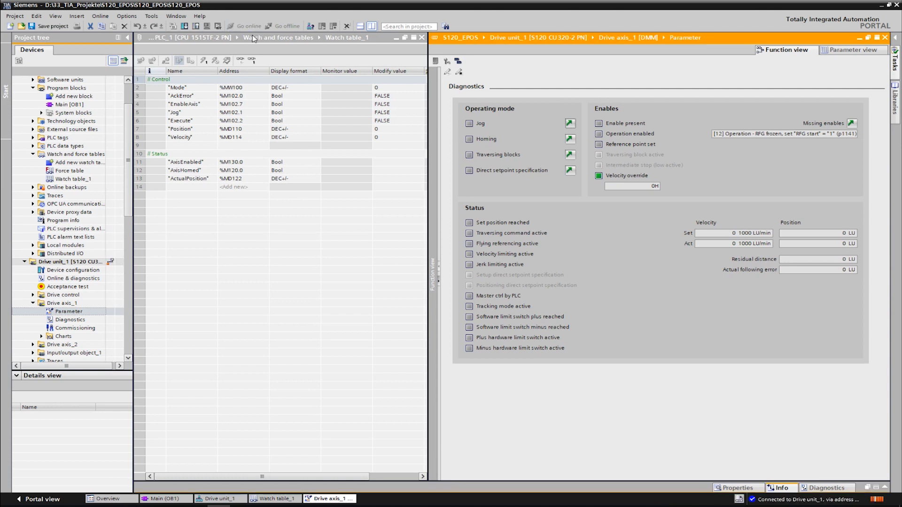
click(241, 60)
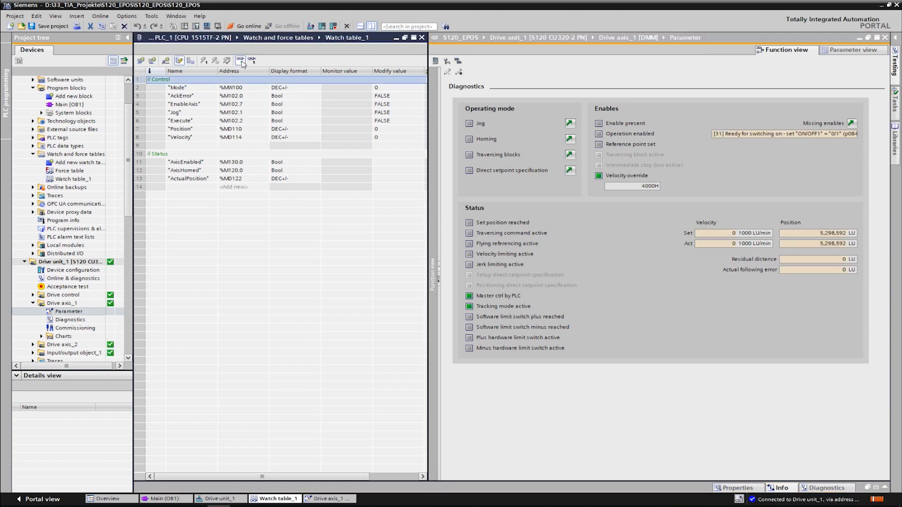
click(241, 60)
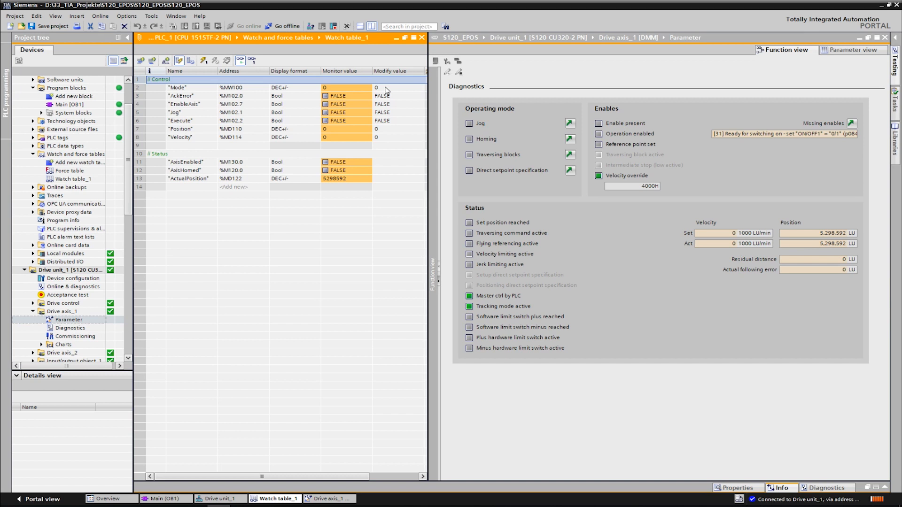
Set Mode's modify value to 7 and enable the axis so AxisEnabled reads TRUE.
click(397, 87)
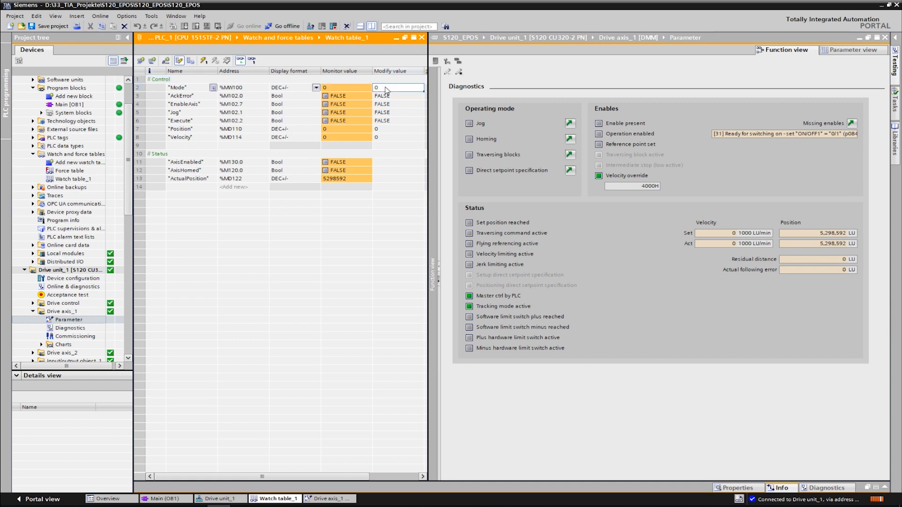
text(7)
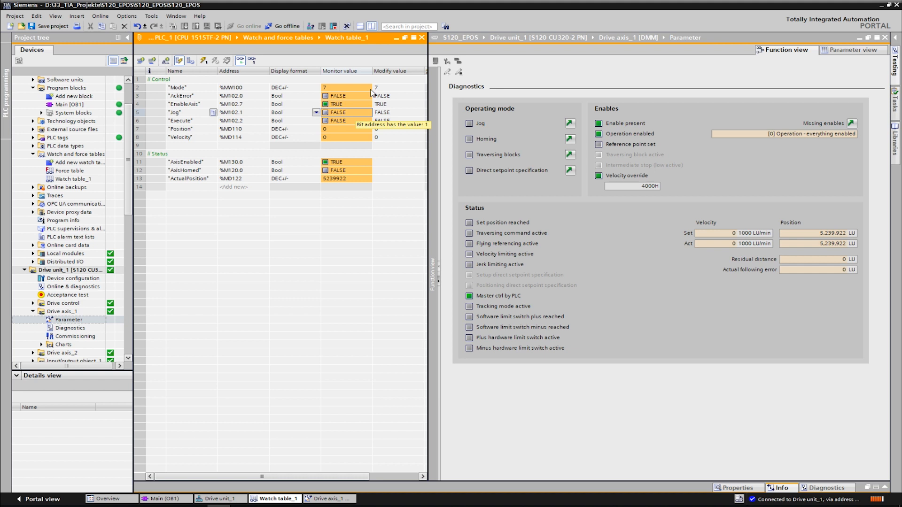
click(398, 87)
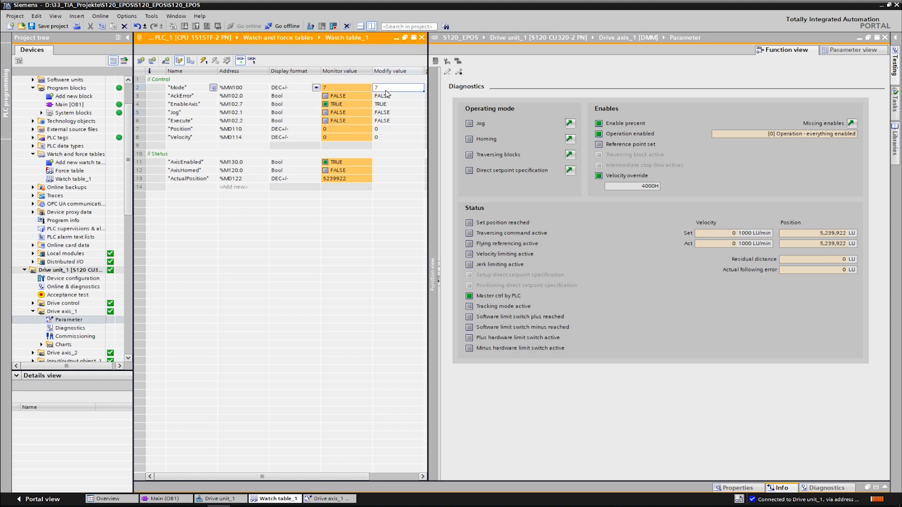
Set Mode 5 with Execute TRUE and apply Modify now to home the axis to position 0.
text(5)
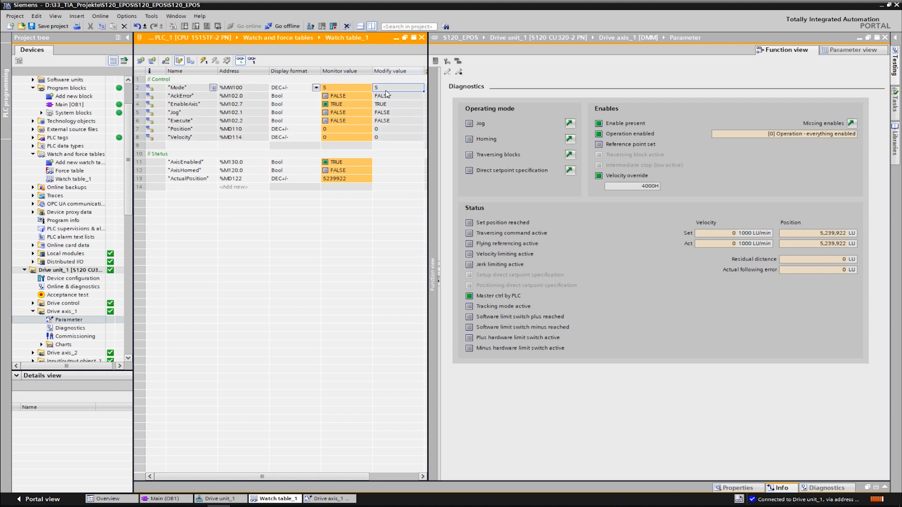
click(345, 121)
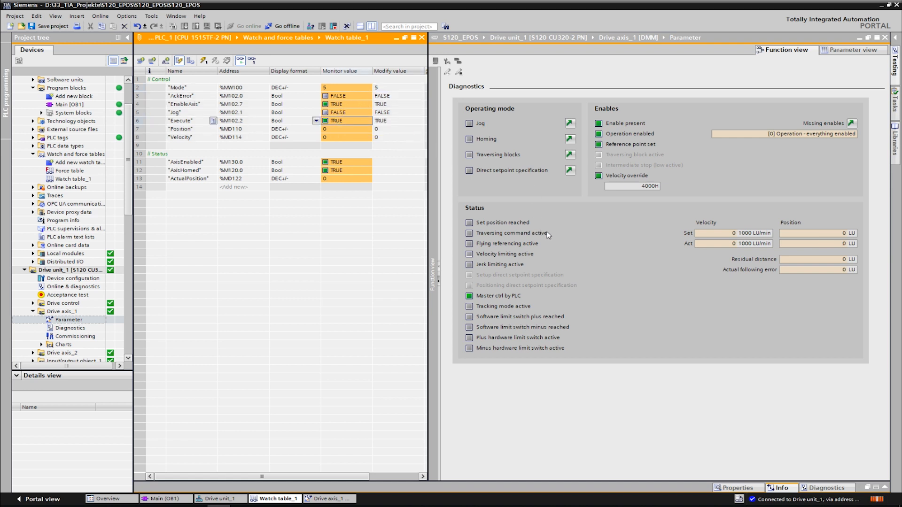
mouse_move(644, 148)
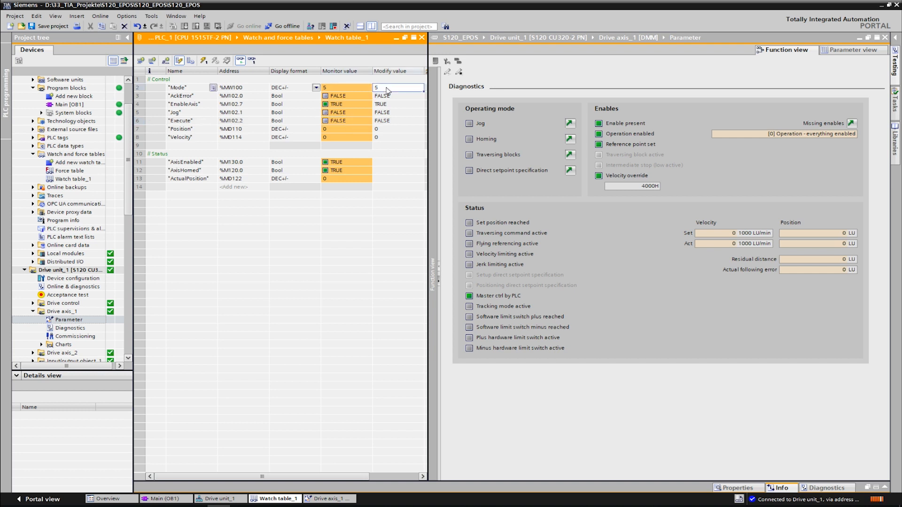
Set Mode 1 and Position 400000 as modify values for the absolute move at velocity 5000.
text(1)
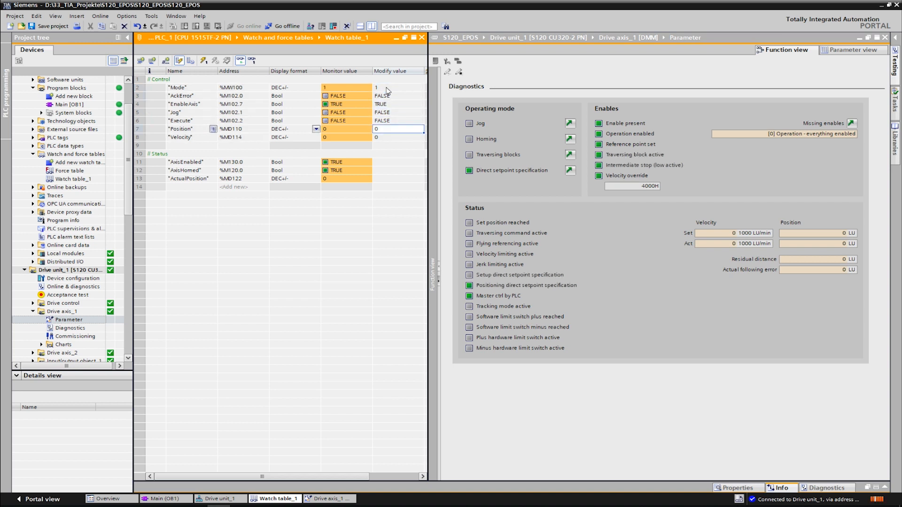
text(400000)
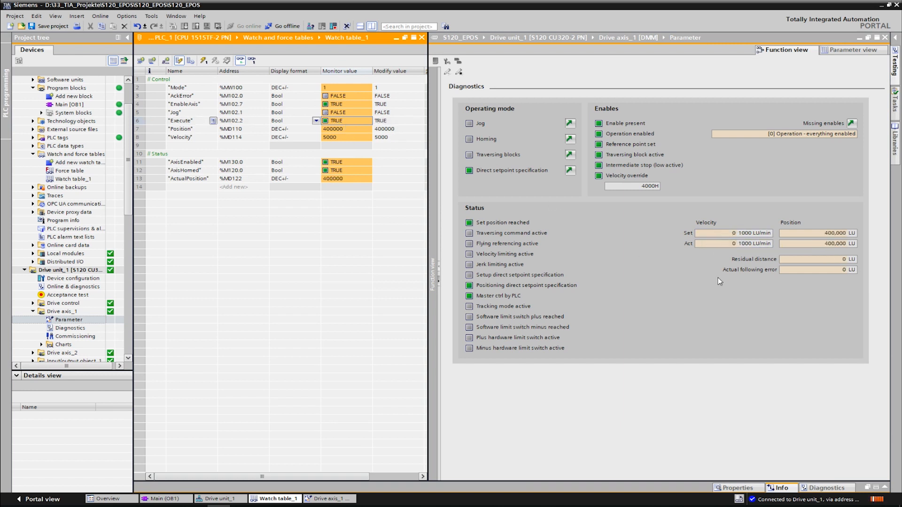
mouse_move(831, 243)
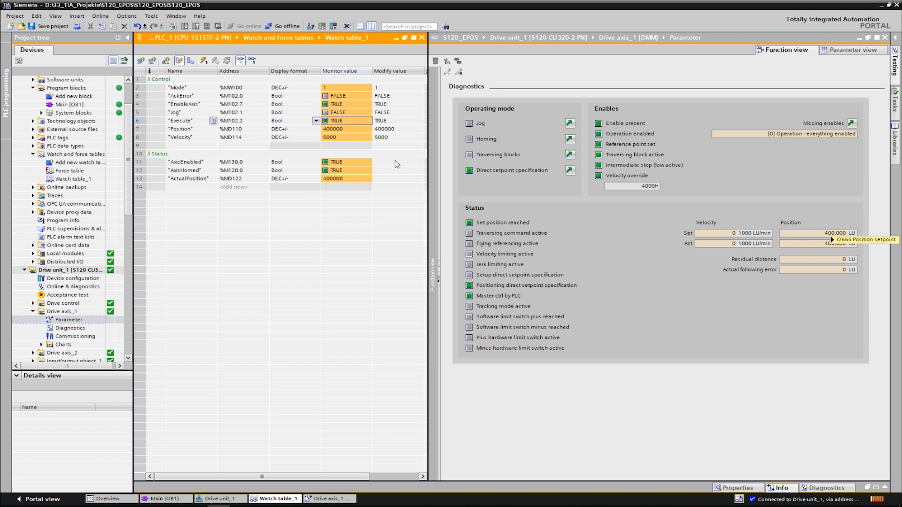
Move the axis in Mode 2 to Position 150000, disable it and save the project.
text(15)
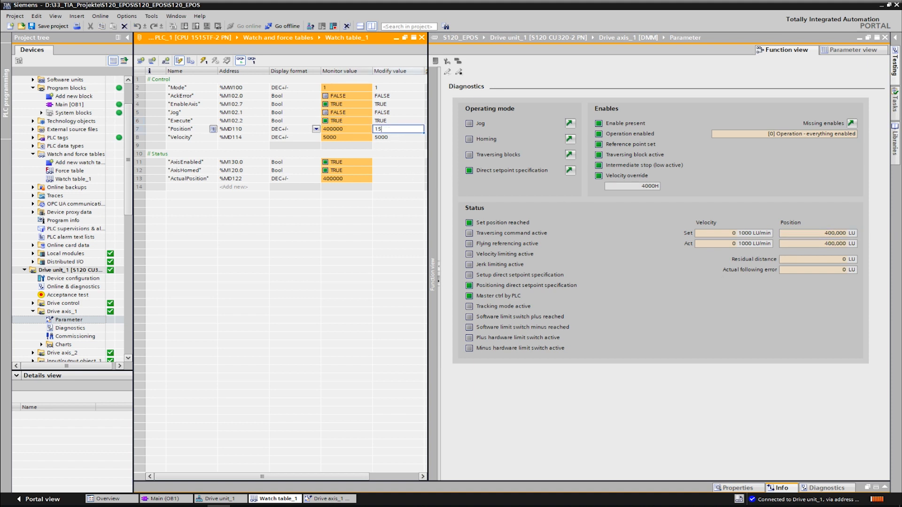
text(150000)
click(399, 87)
text(2)
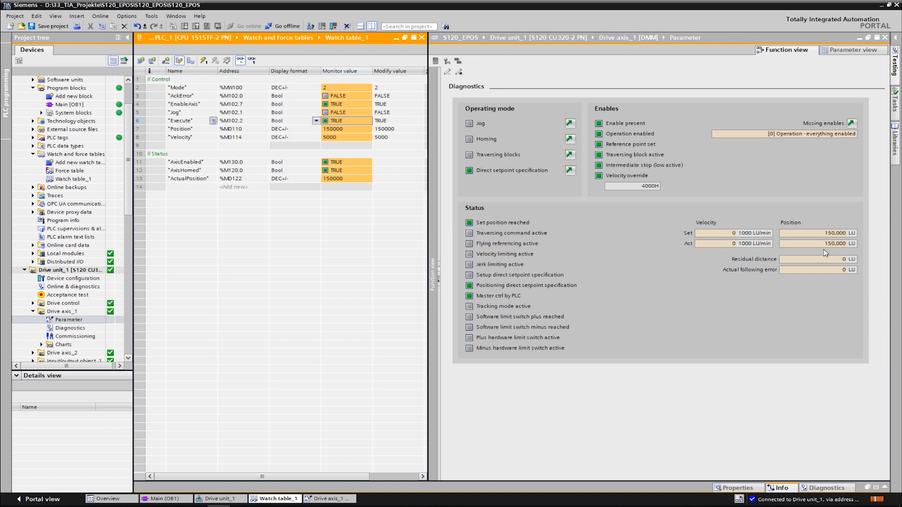
mouse_move(365, 115)
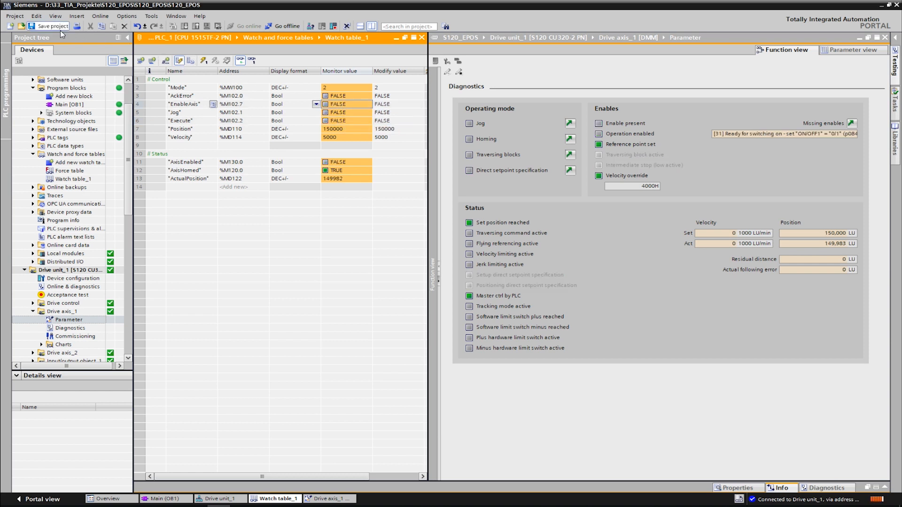
click(49, 25)
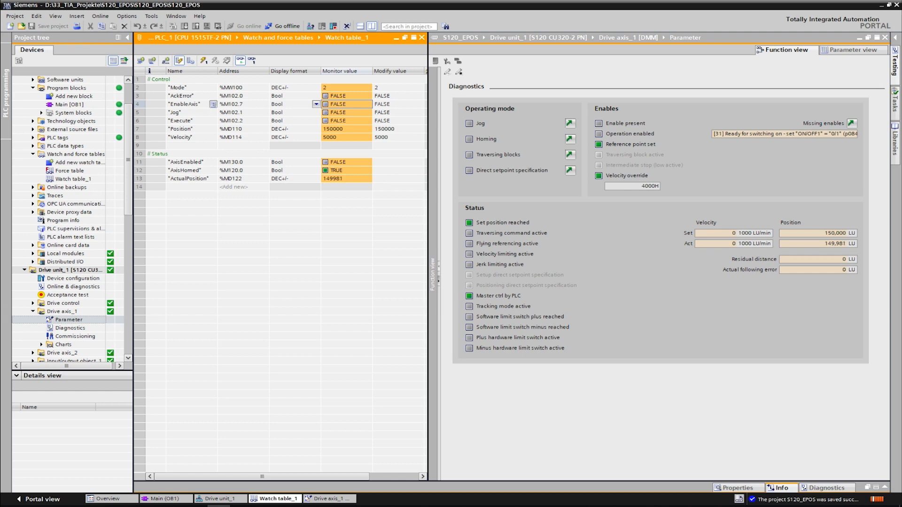